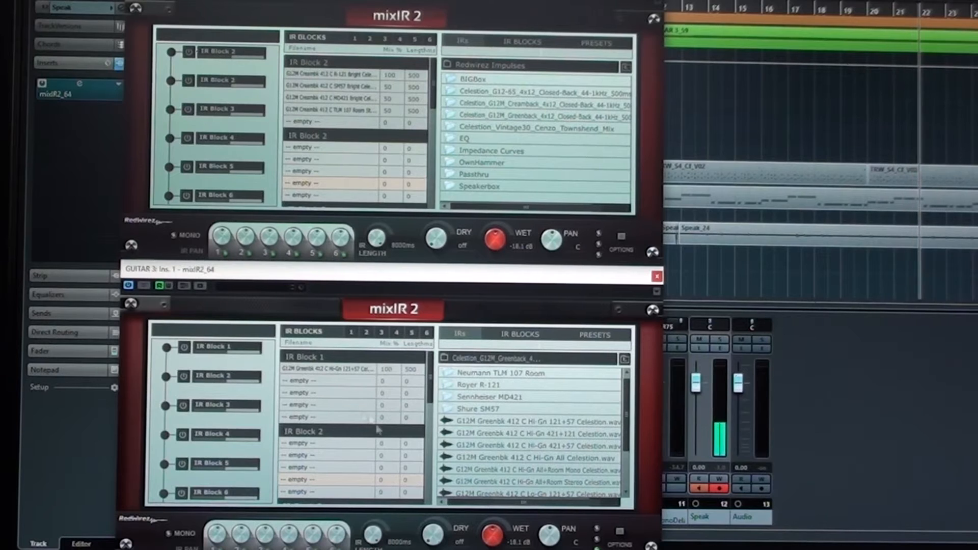
{"action": "mouse_move", "coordinate": [342, 397]}
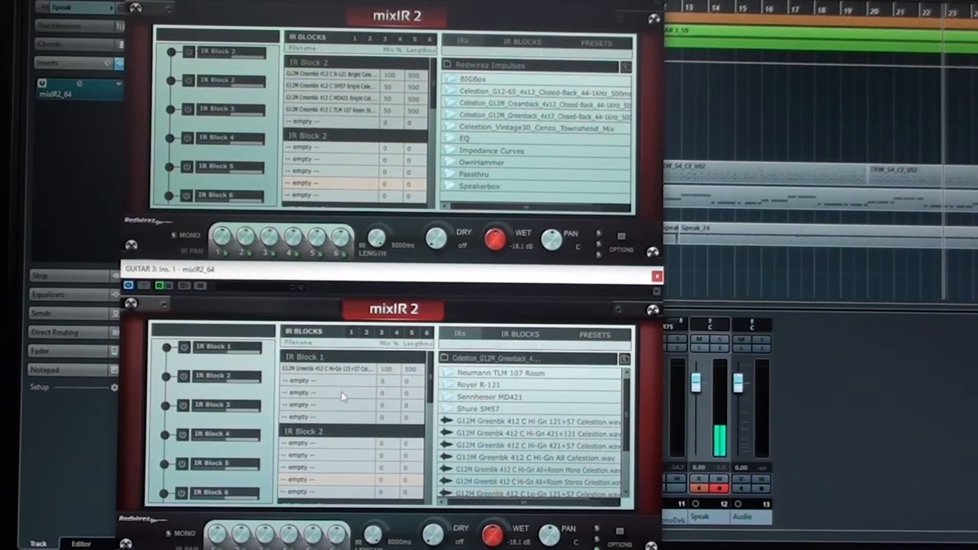
{"action": "mouse_move", "coordinate": [347, 381]}
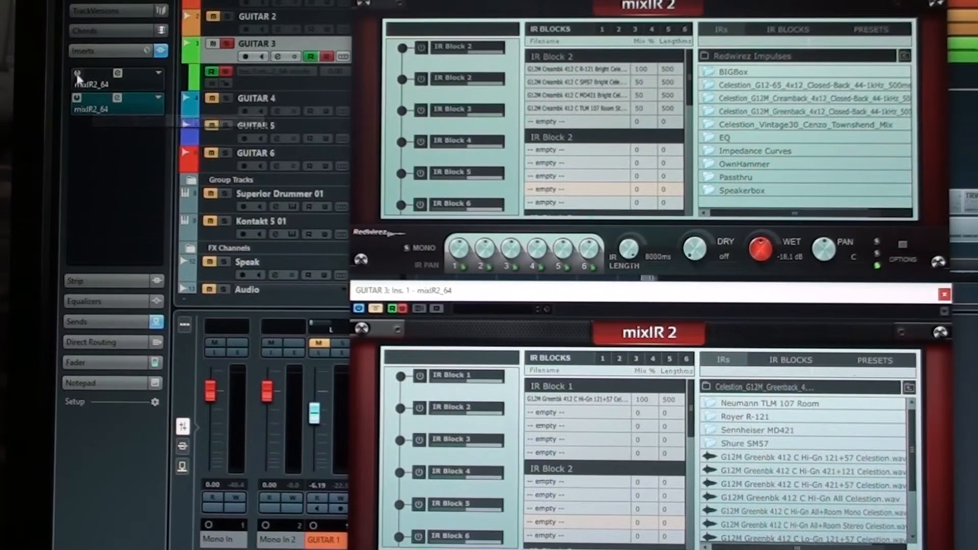
{"action": "mouse_move", "coordinate": [76, 77]}
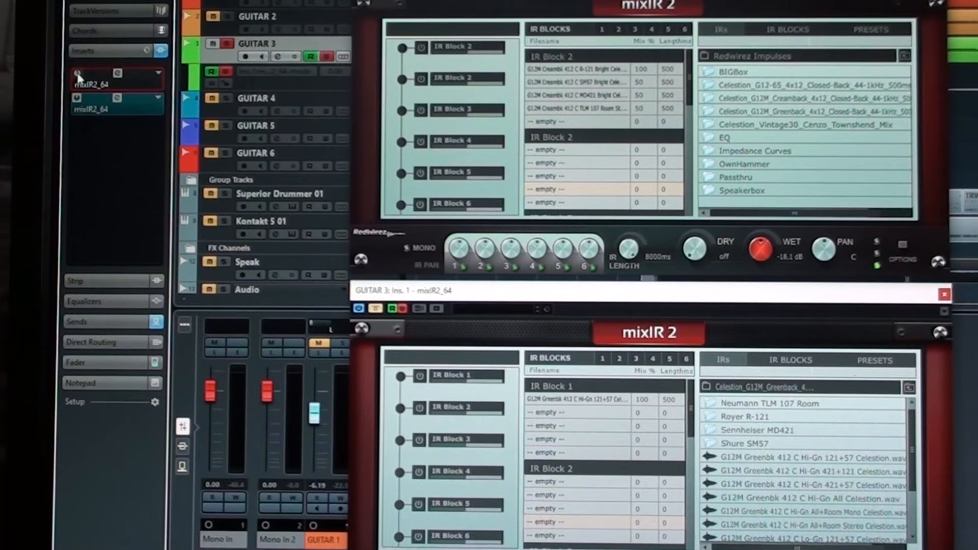
{"action": "left_click", "coordinate": [102, 102]}
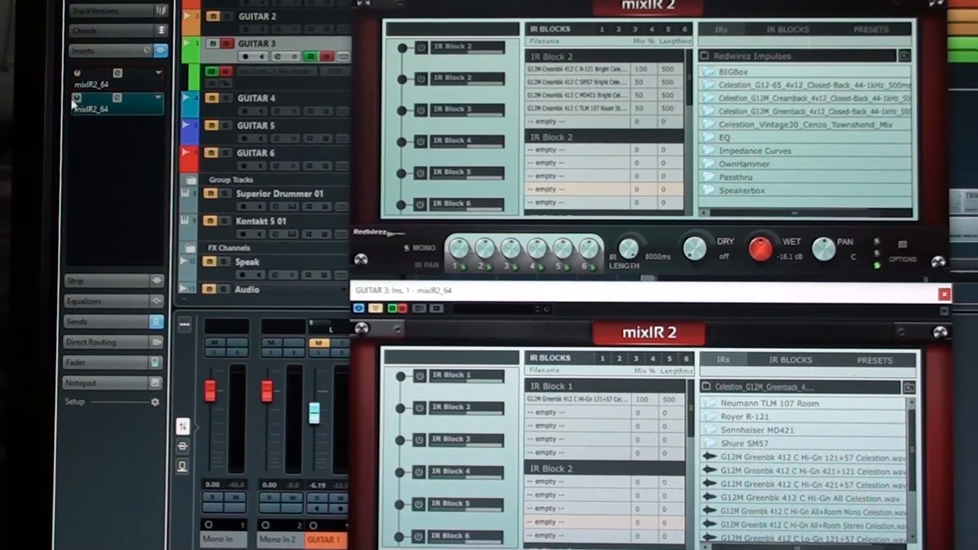